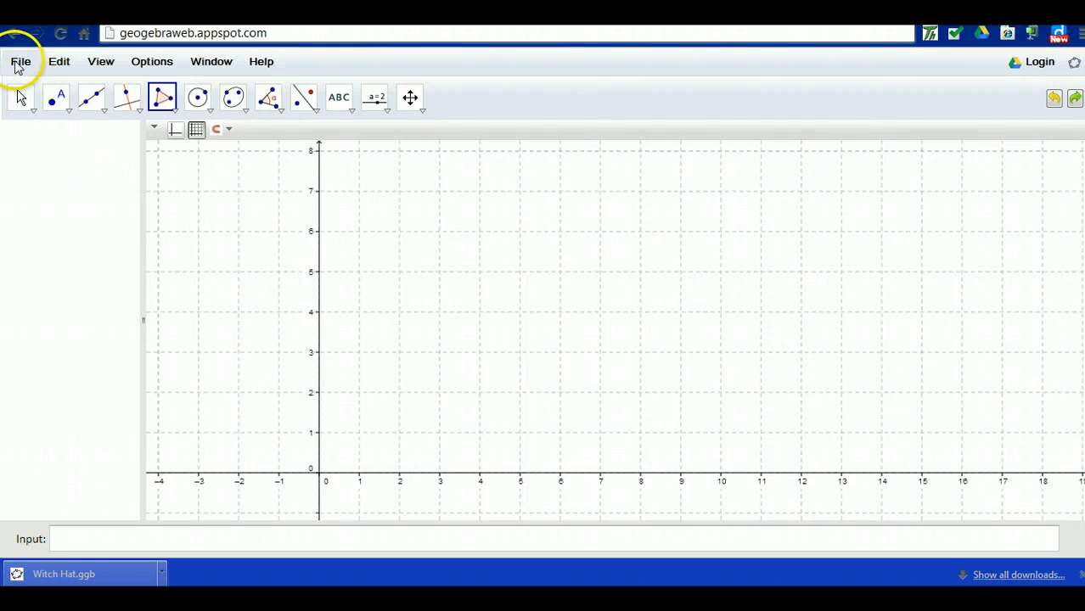
Bring up GeoGebra's file-open prompt from the File menu
left_click(20, 61)
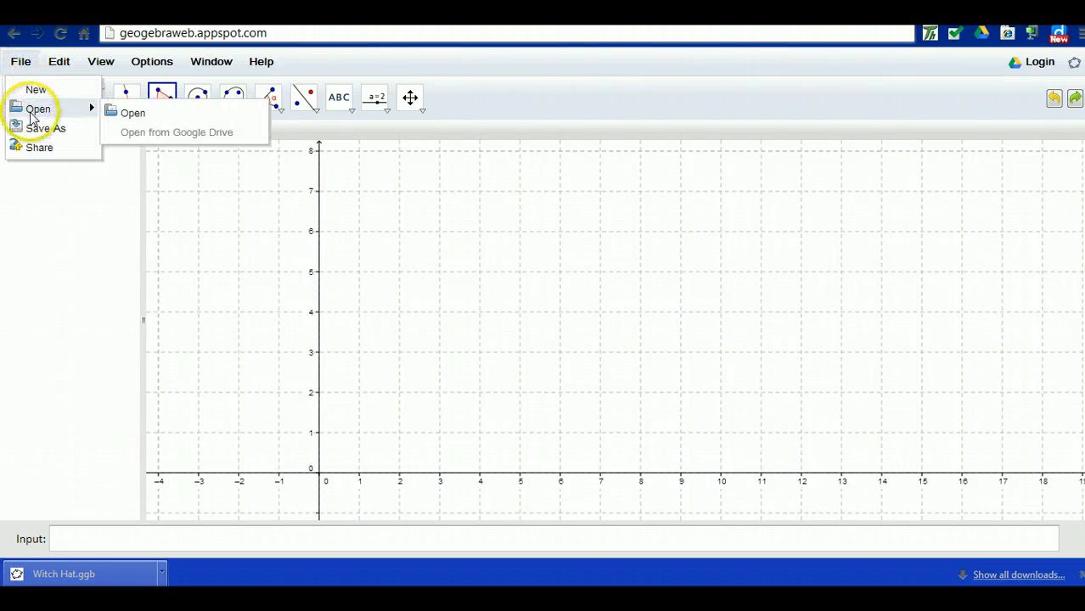
left_click(133, 112)
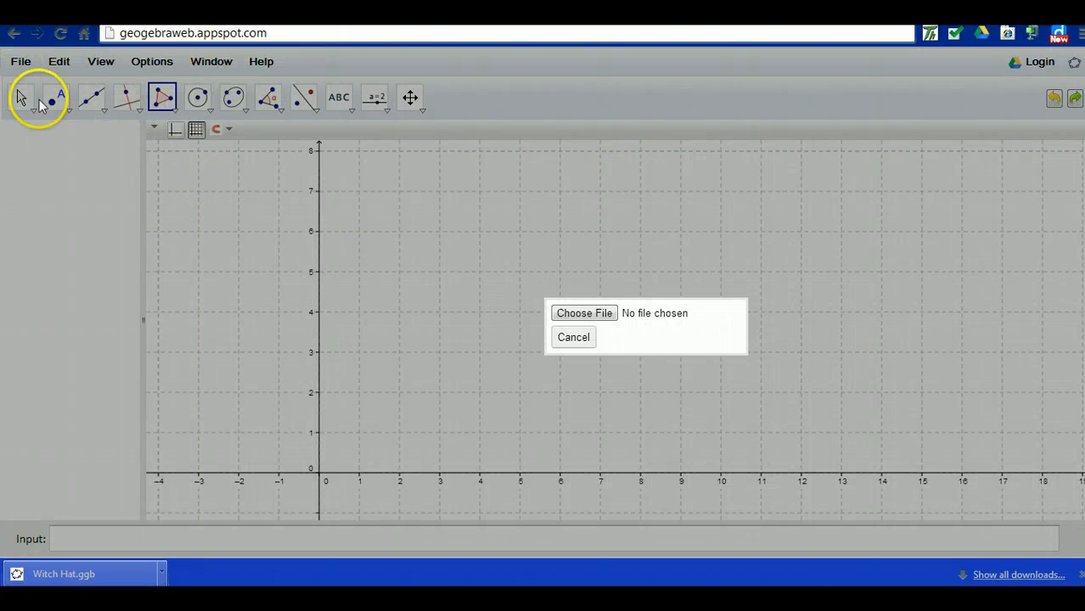
Choose Witch Hat.ggb from the Desktop and load its hat-shaped pentagon
left_click(584, 313)
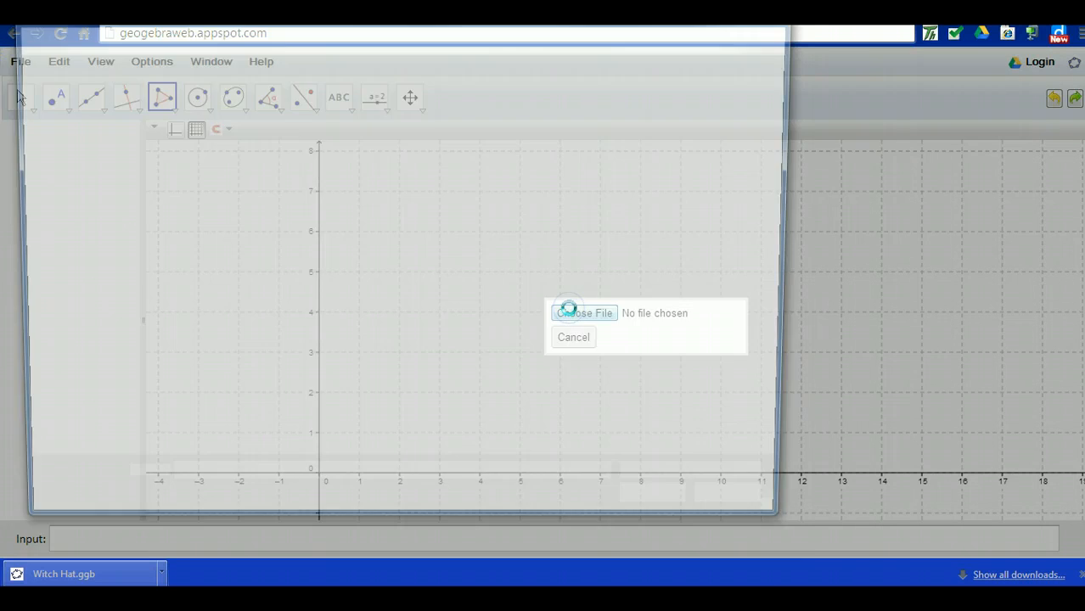
left_click(584, 312)
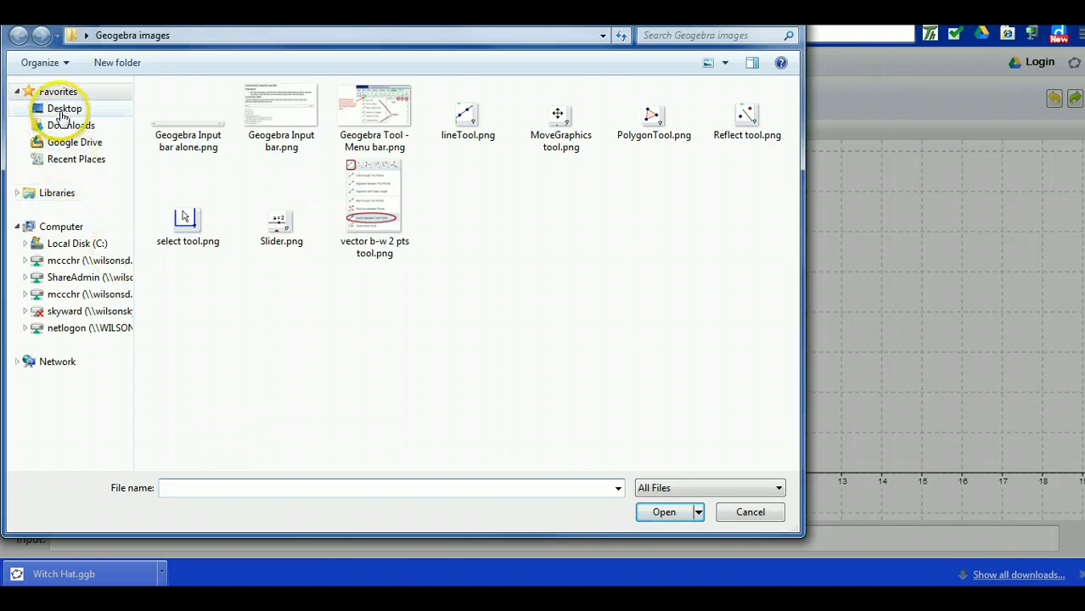
left_click(65, 109)
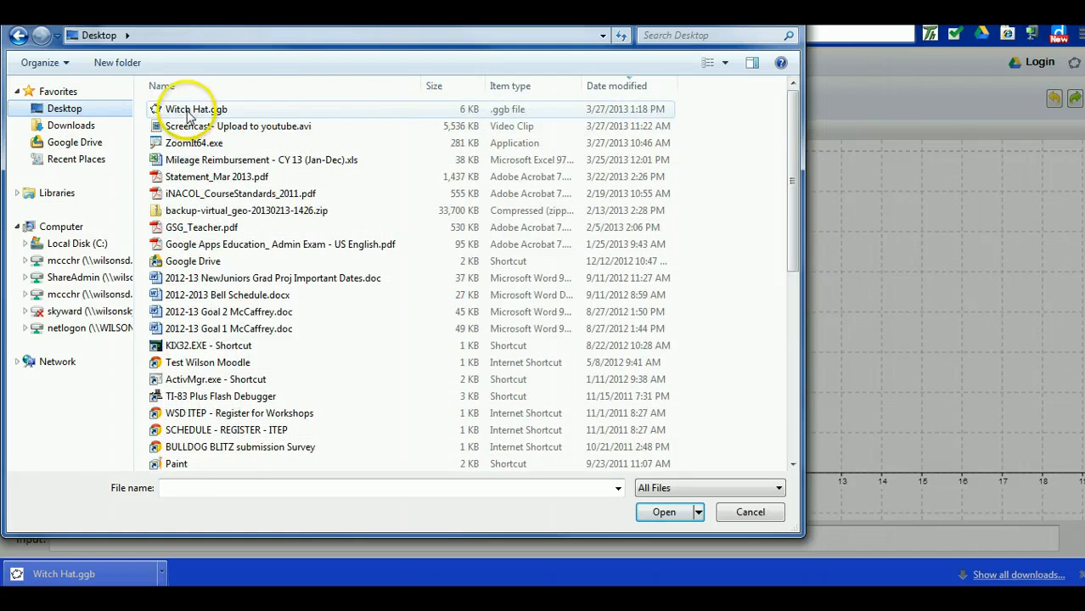
left_click(197, 109)
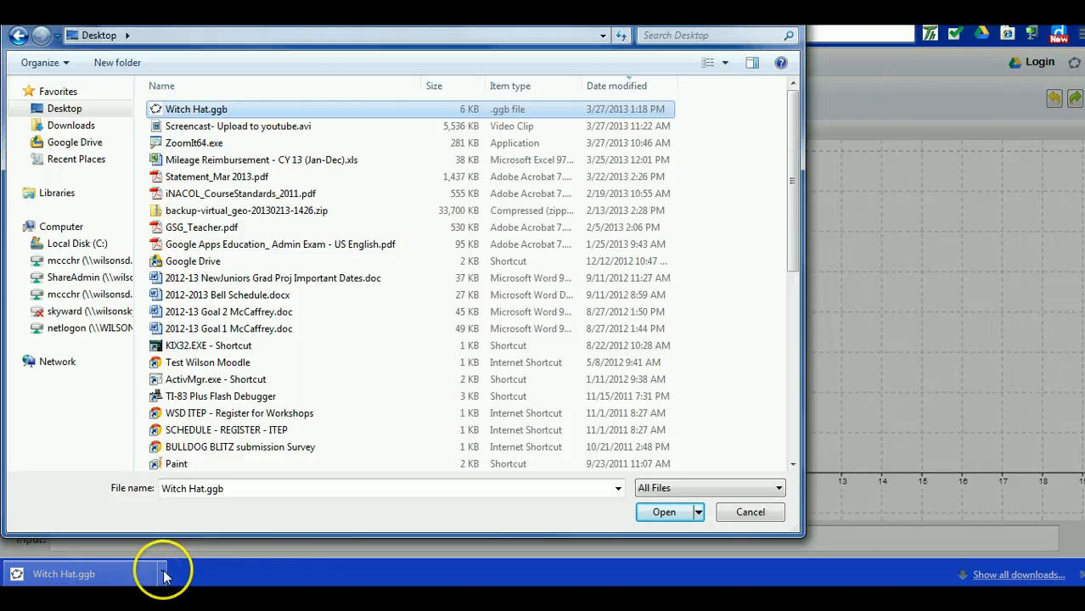
mouse_move(251, 577)
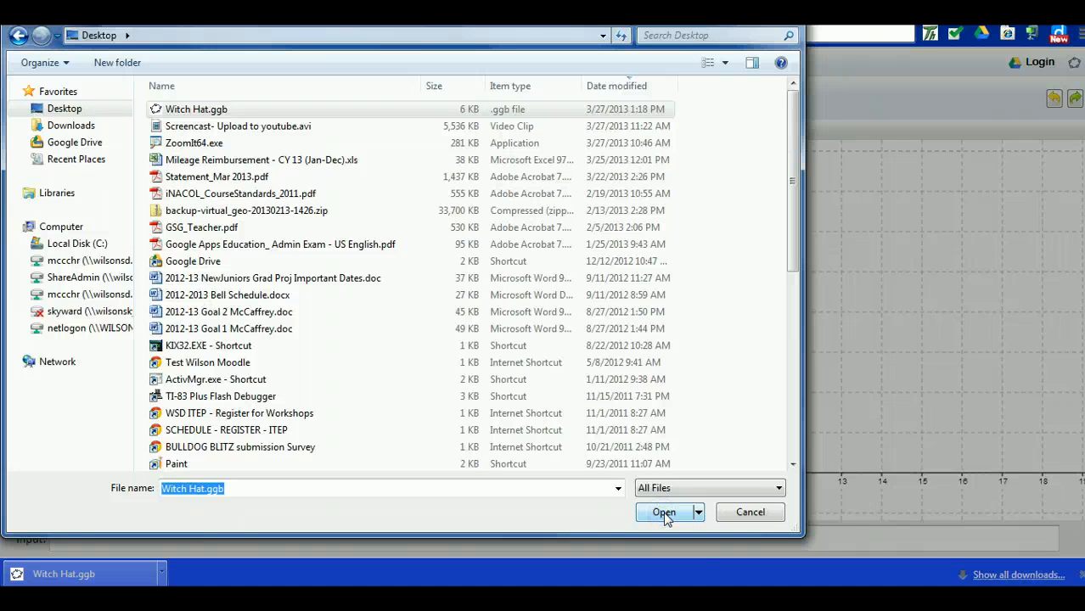
left_click(664, 513)
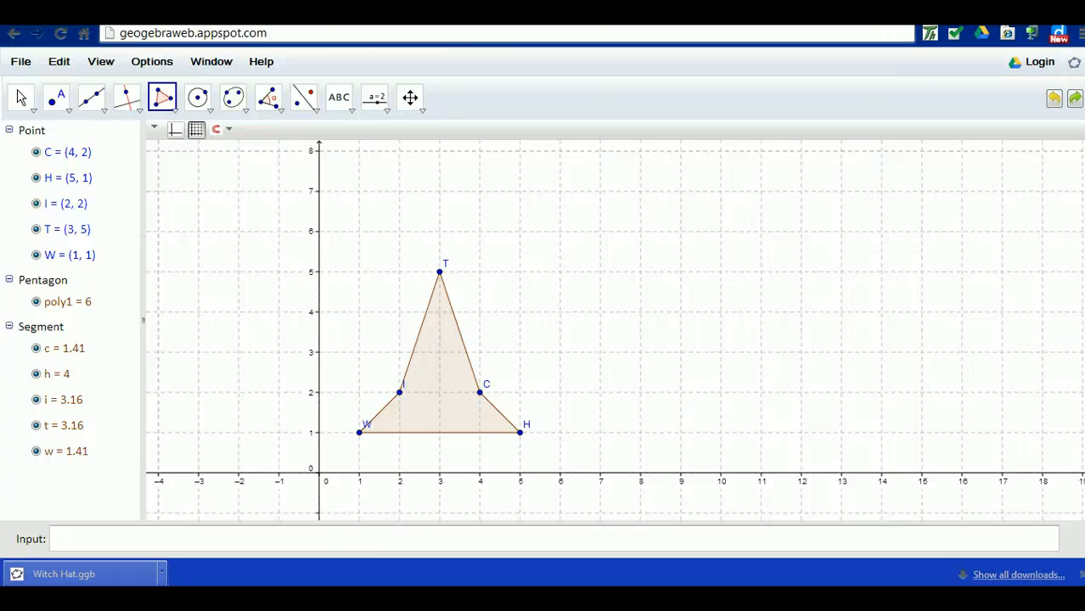
mouse_move(379, 252)
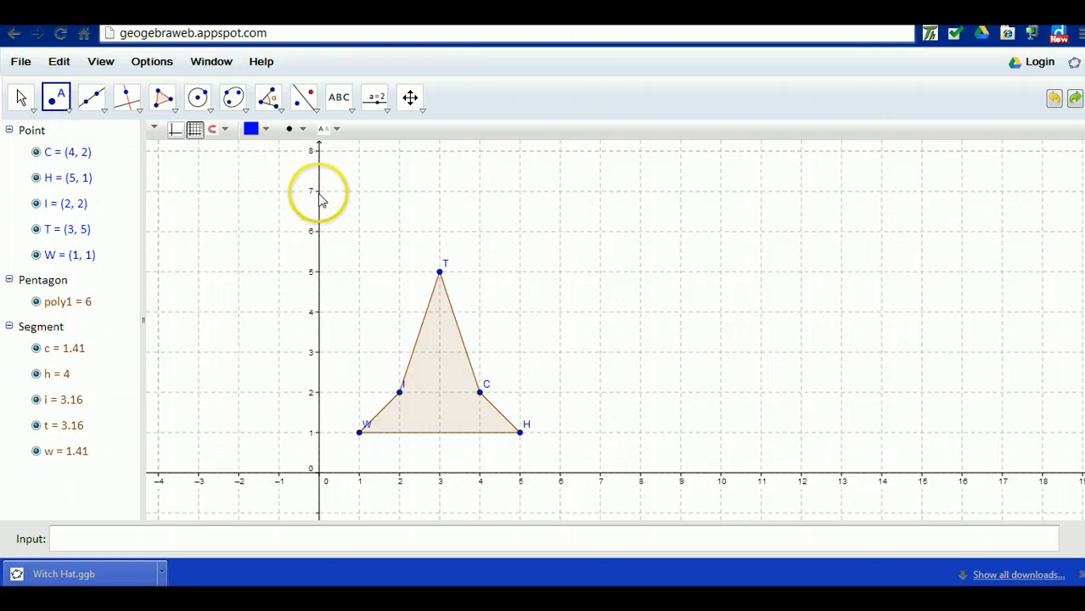
mouse_move(995, 343)
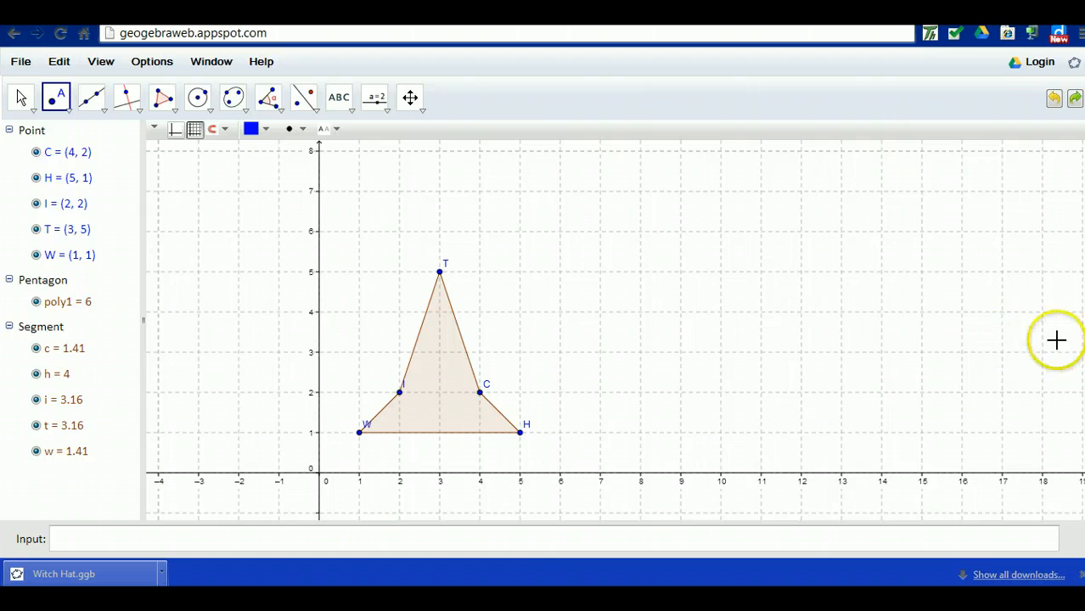
Enter points O=(0,0), B=(8,0) and A=(0,8) through the Input bar
type("O=(0,0)")
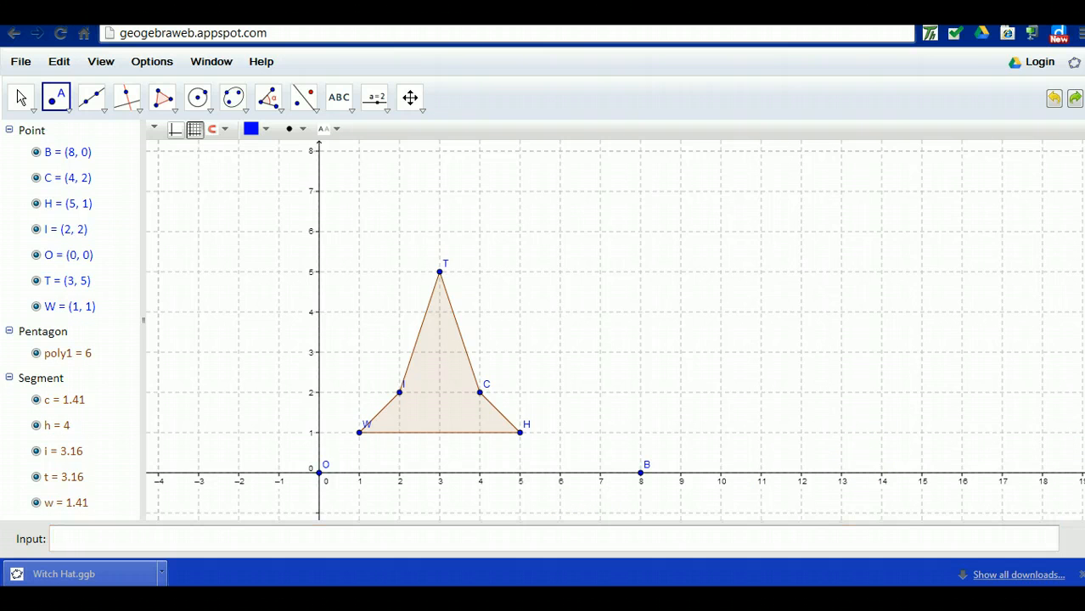
type("A=(0,8)")
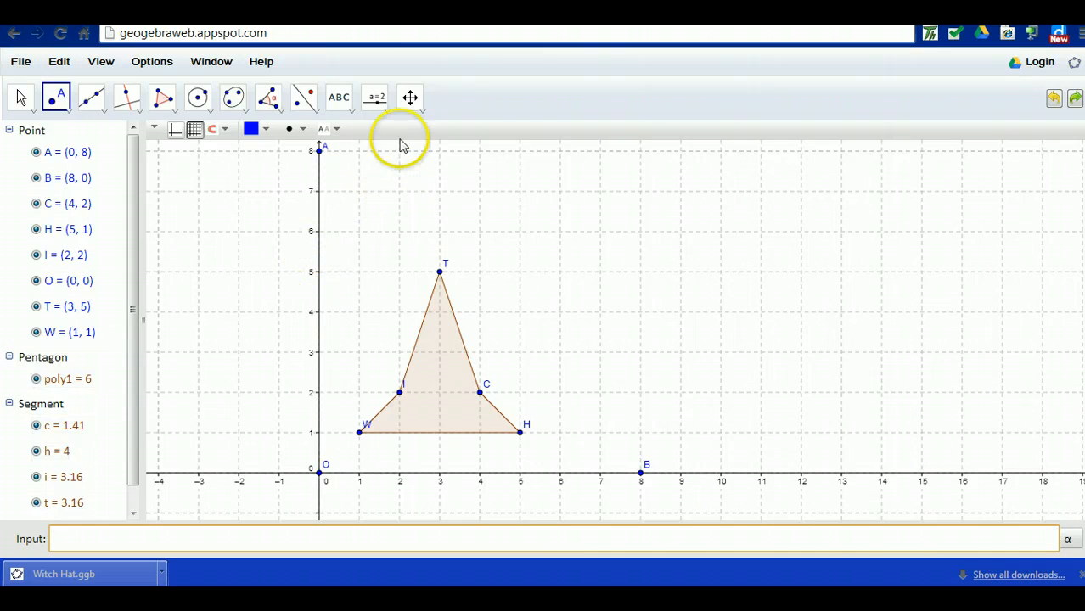
Zoom the graph out so both negative axes show, then return to the Move tool
left_click(411, 97)
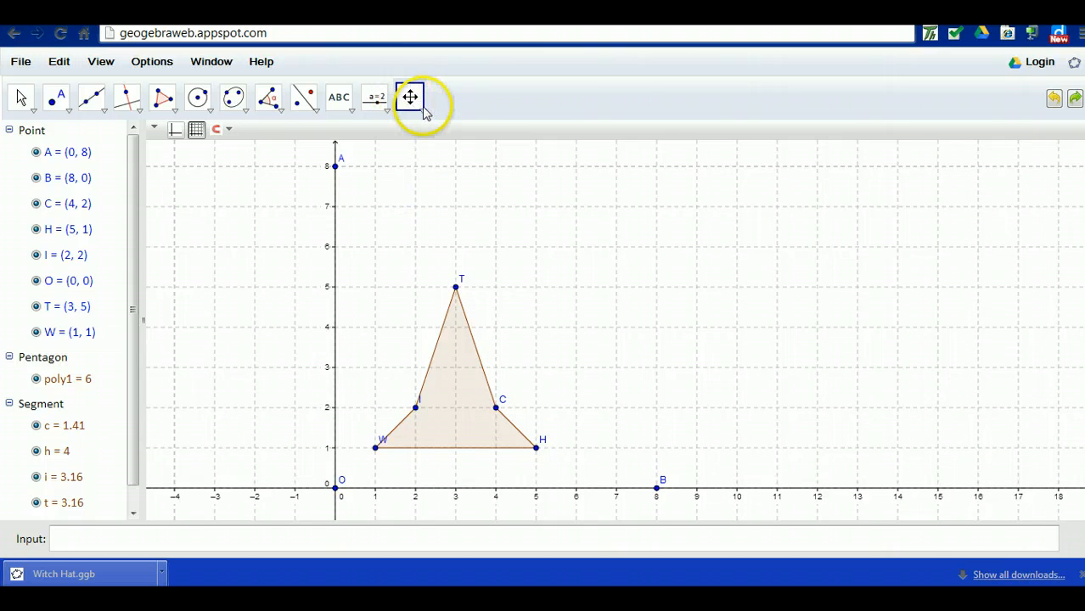
left_click(410, 97)
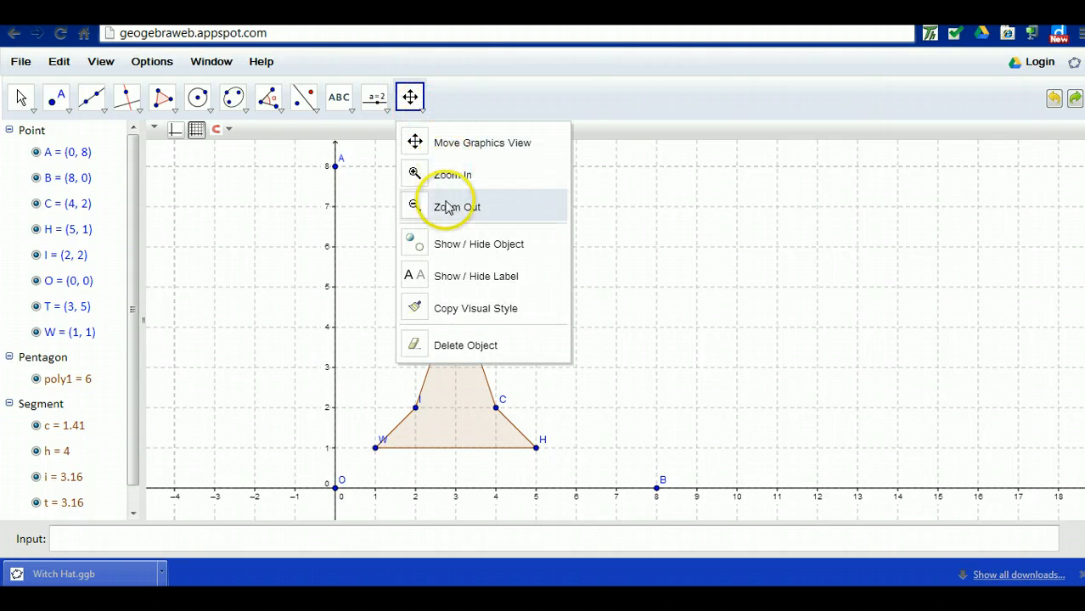
left_click(456, 207)
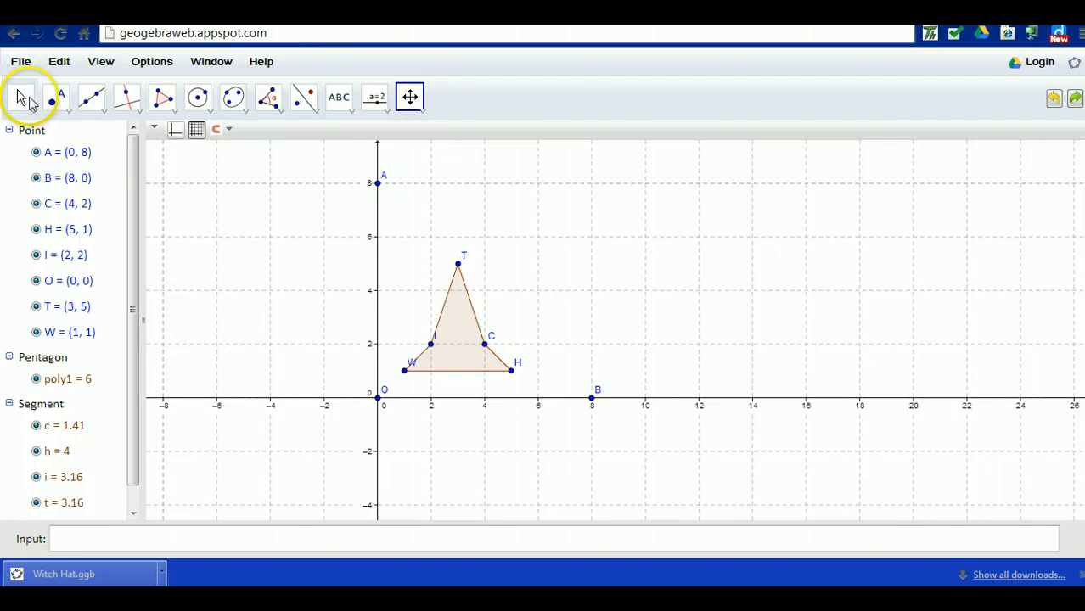
left_click(20, 96)
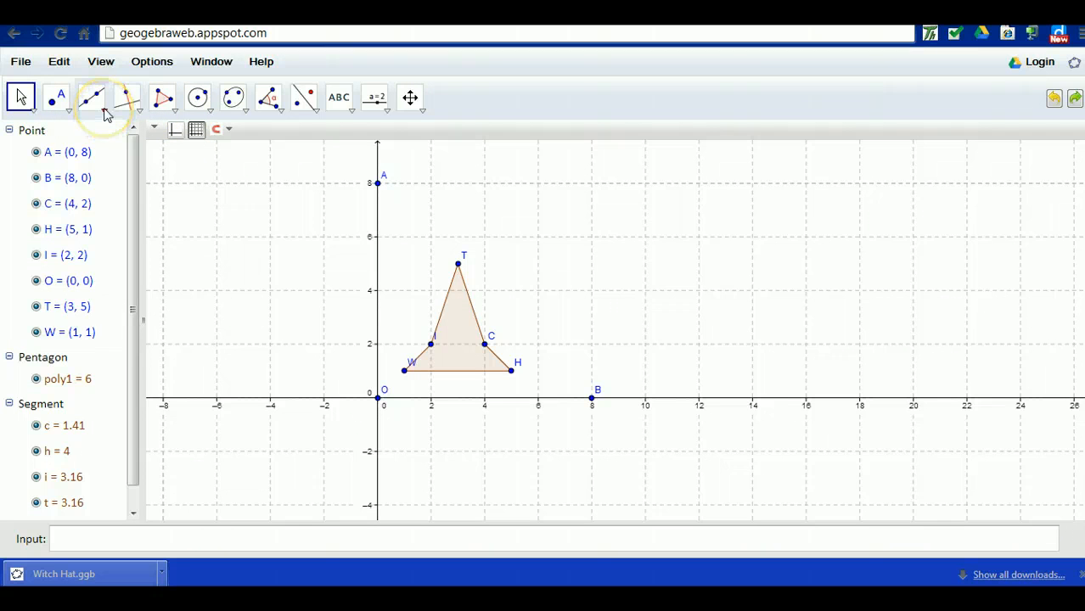
Draw segments a and b of length 8 from O to A and from O to B
left_click(102, 109)
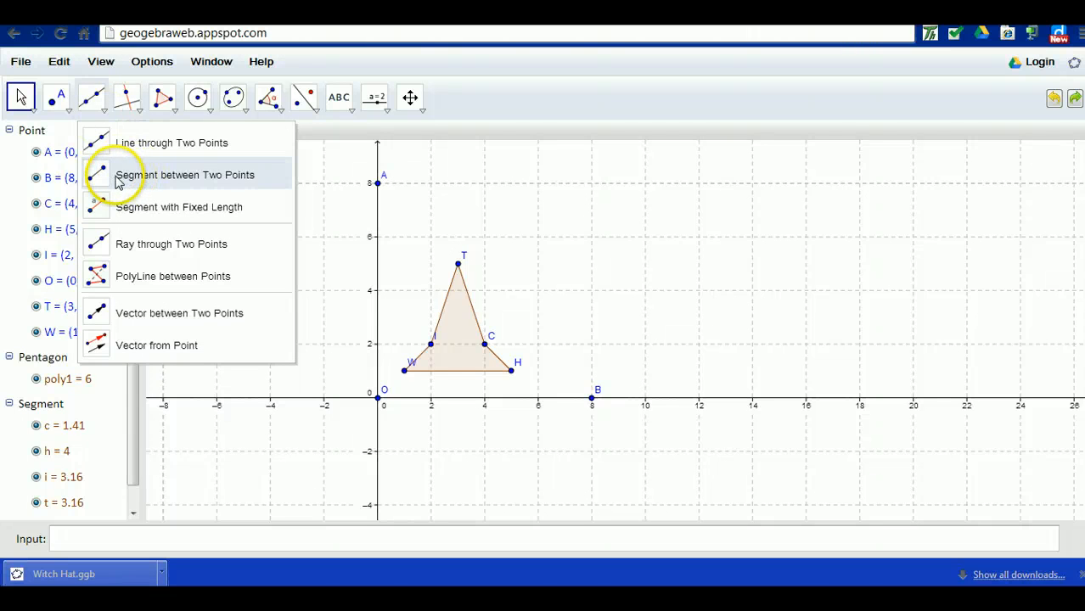
left_click(185, 175)
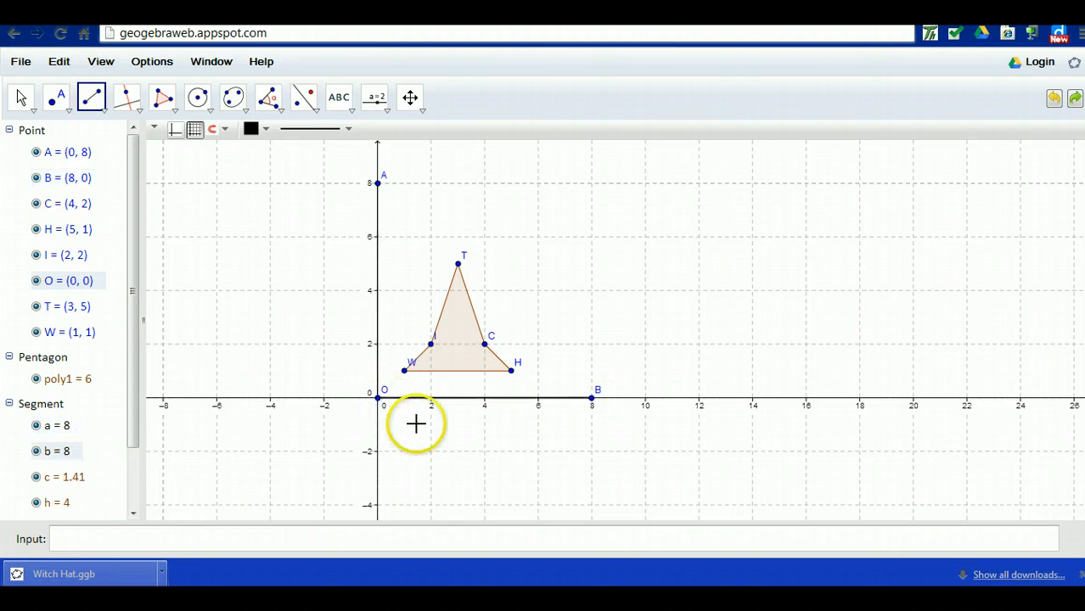
mouse_move(377, 268)
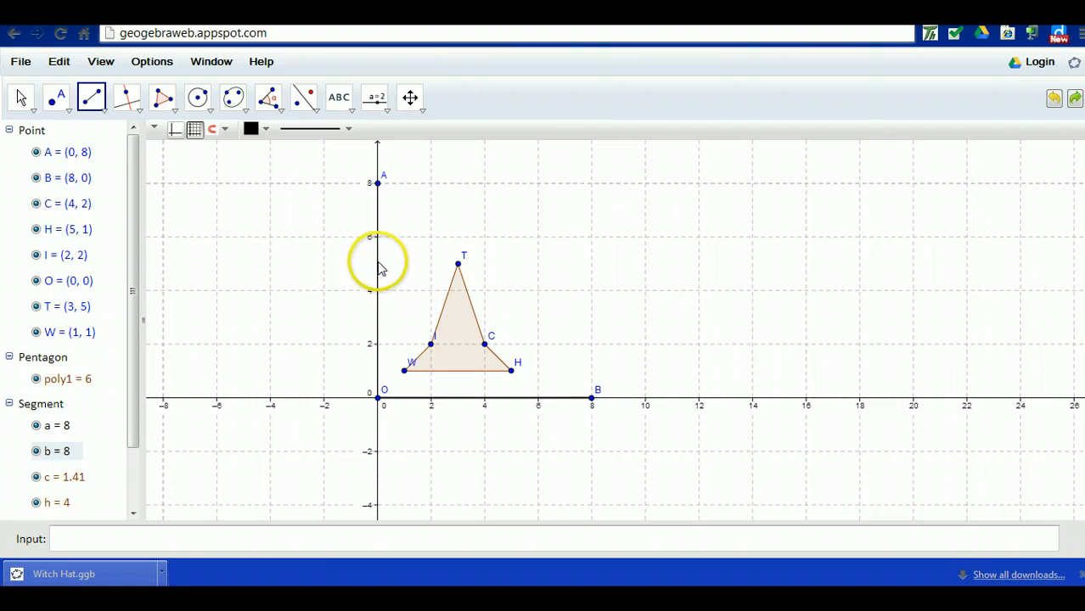
right_click(459, 319)
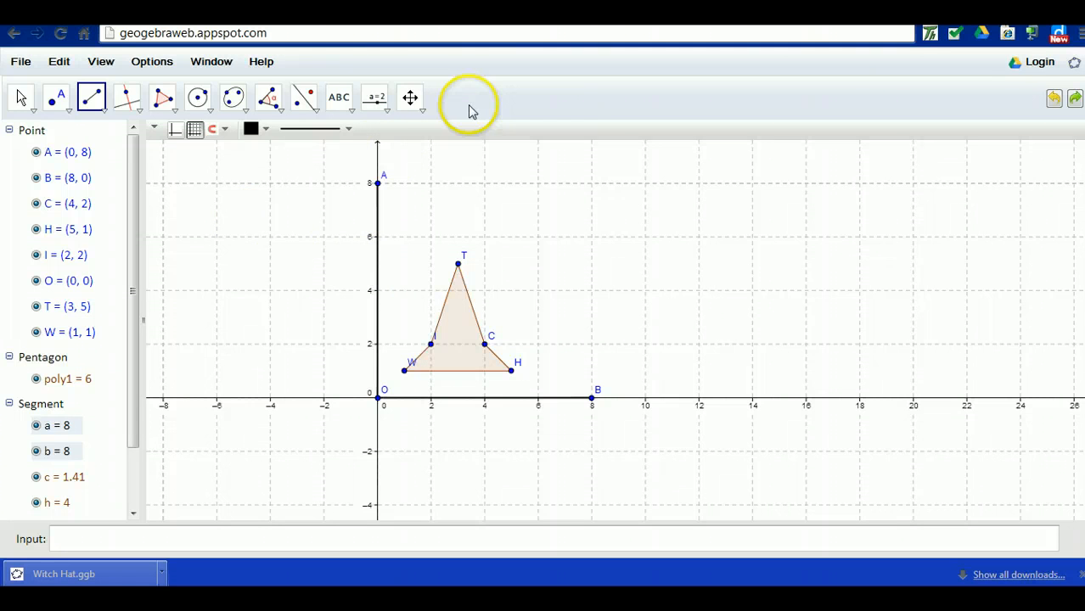
left_click(20, 97)
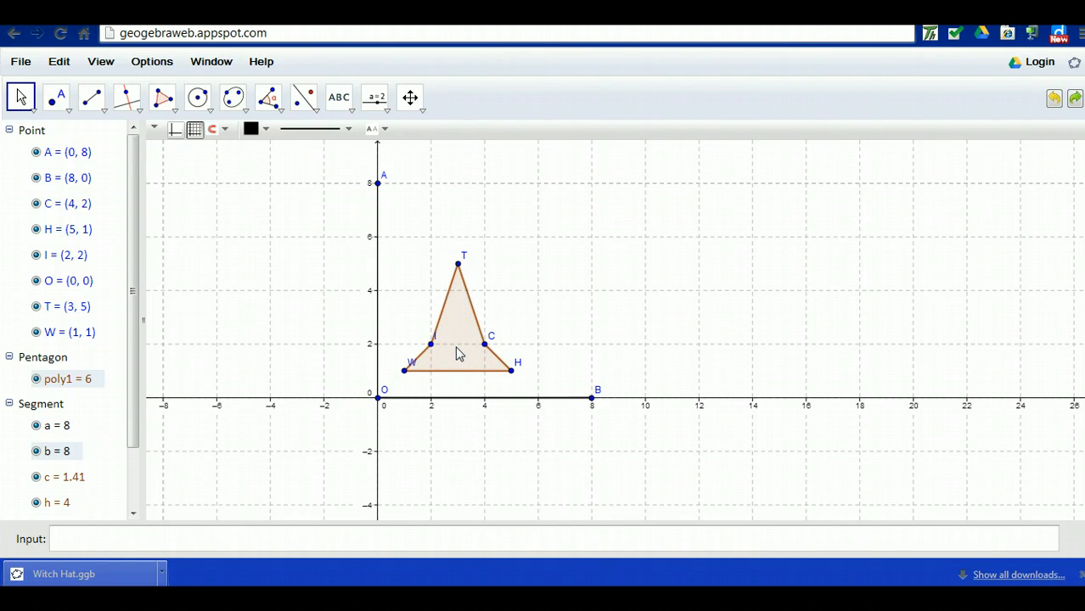
mouse_move(330, 157)
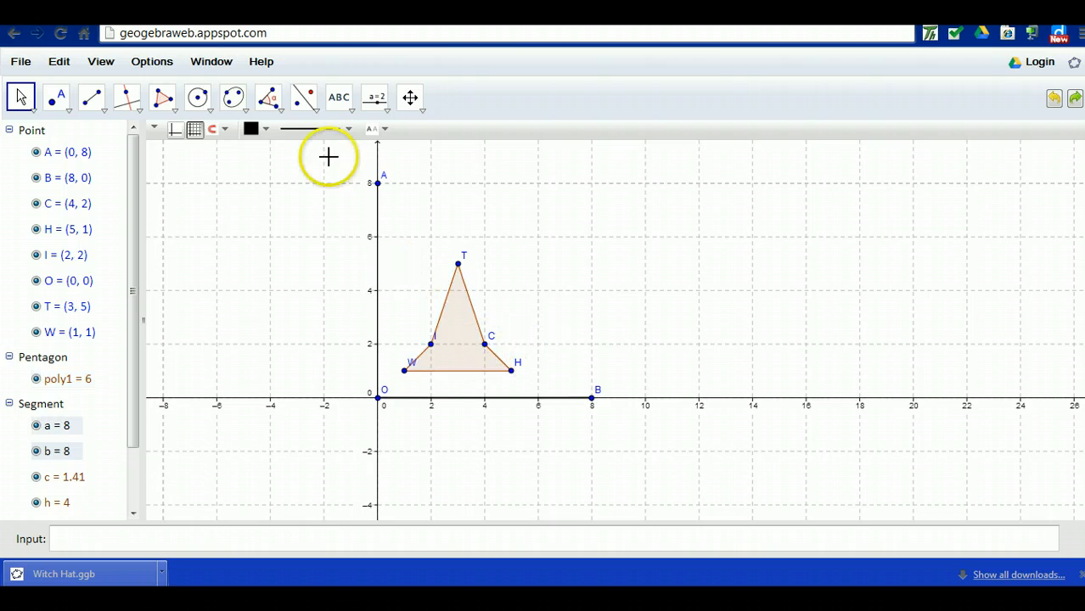
Reflect the witch-hat polygon about segment OB and drag the original to check the copy follows
left_click(339, 97)
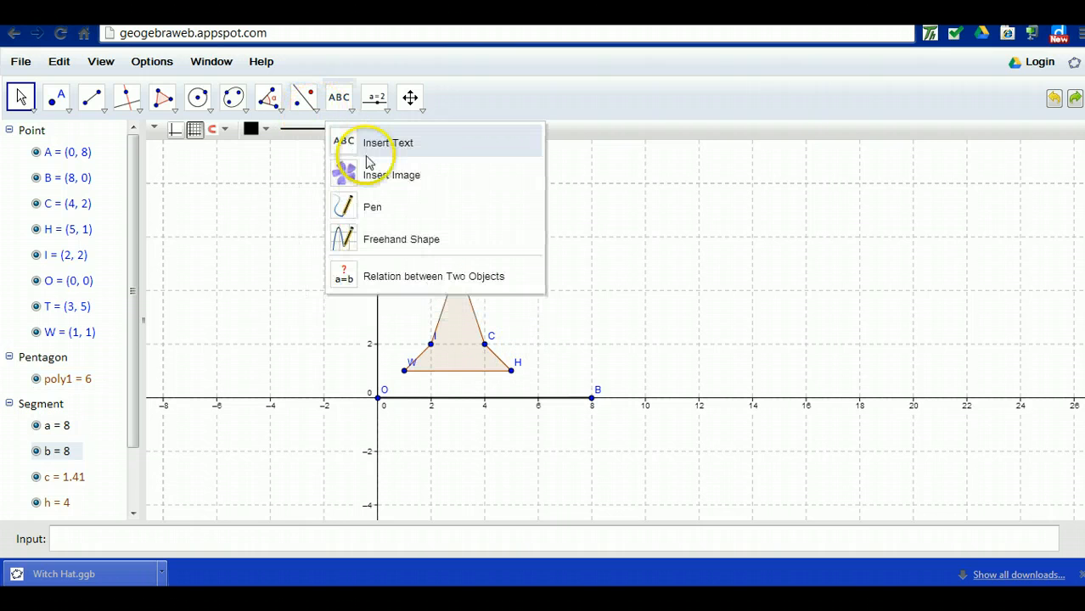
left_click(302, 96)
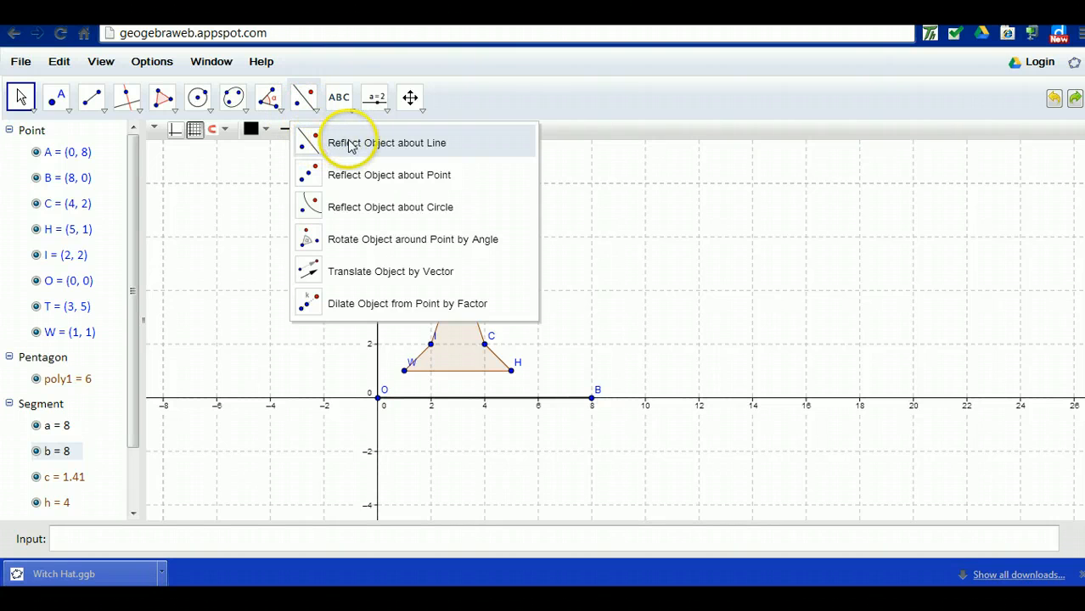
left_click(385, 143)
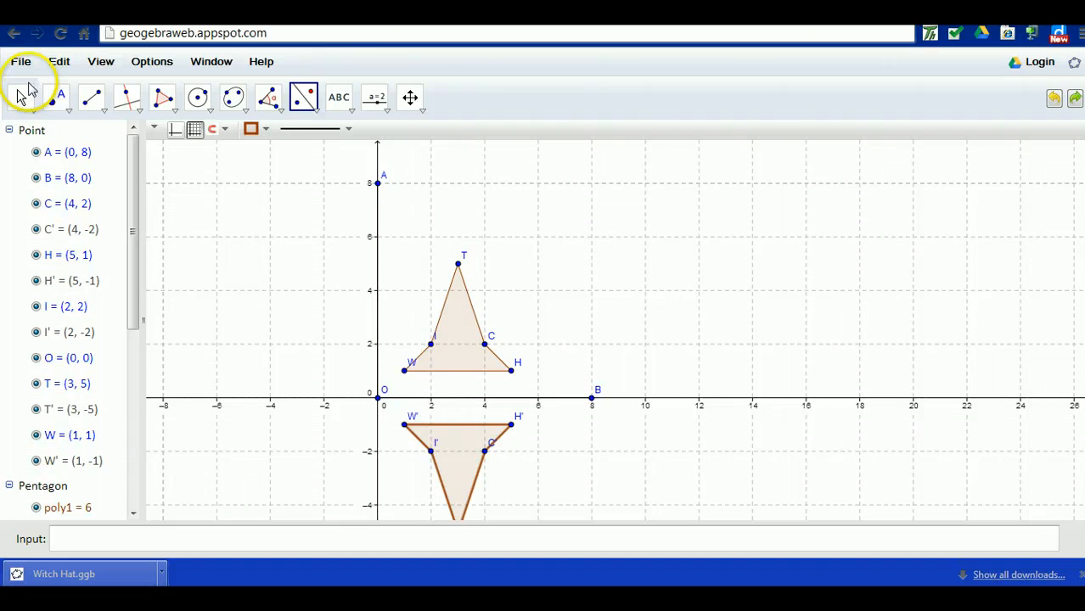
left_click(21, 95)
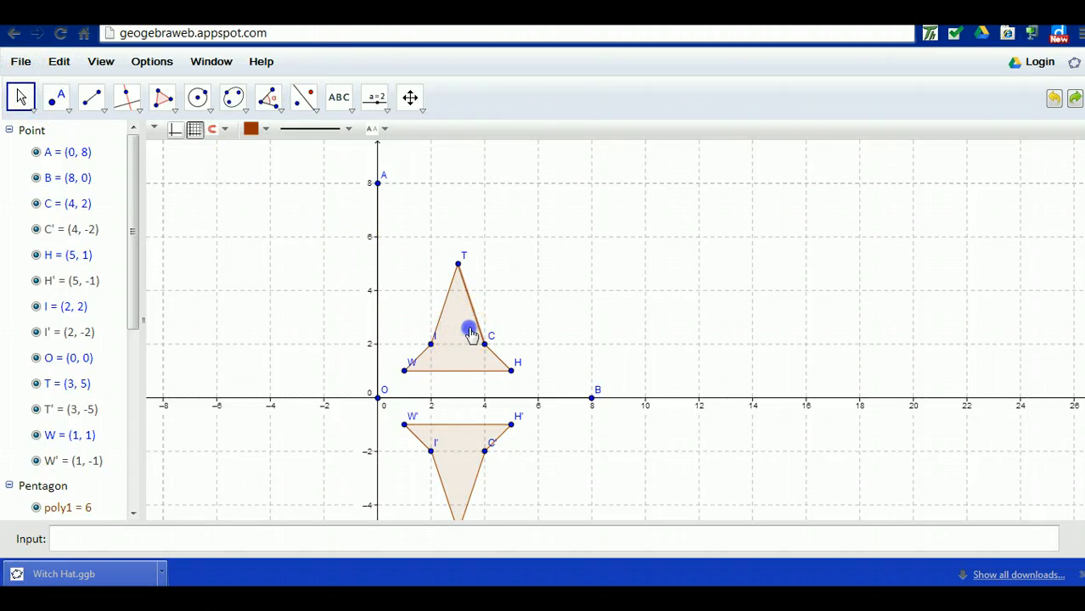
left_click_drag(472, 331, 475, 323)
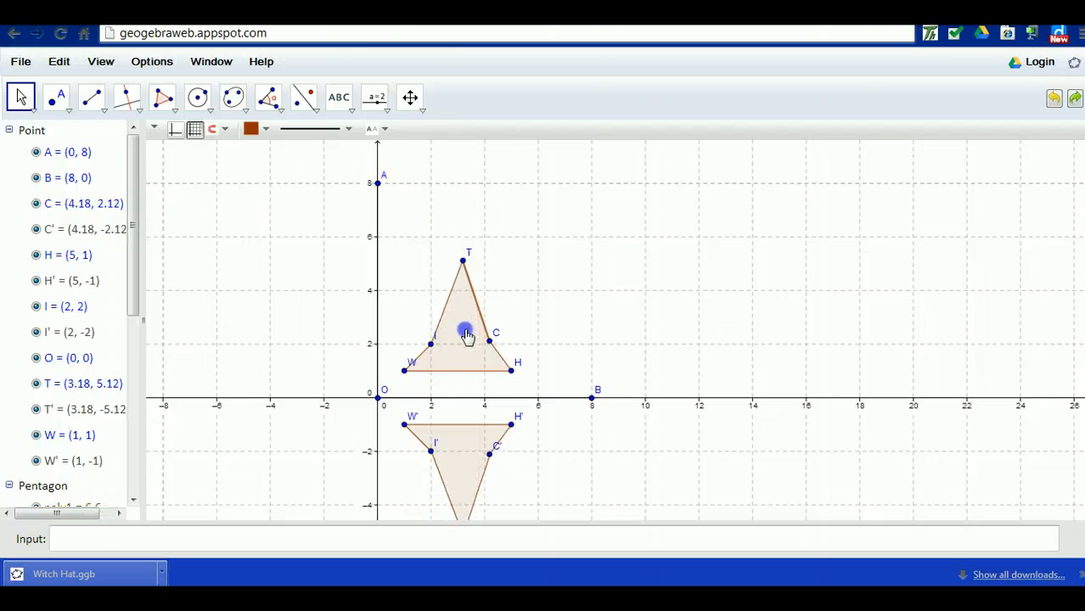
left_click_drag(489, 340, 484, 343)
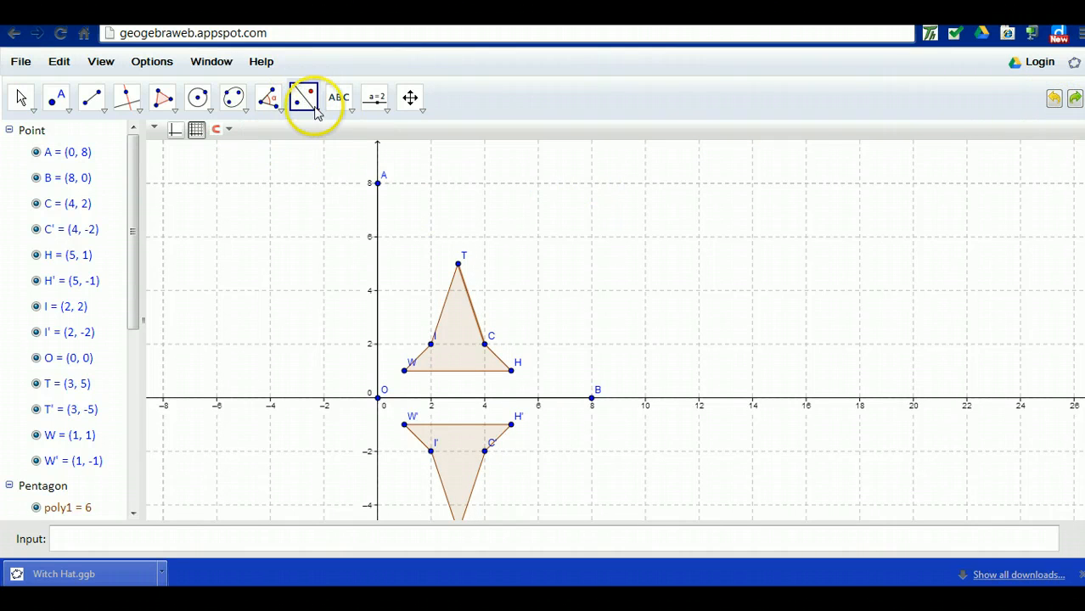
Reflect the polygon about segment OA and move the original to verify both mirrored copies
left_click(304, 97)
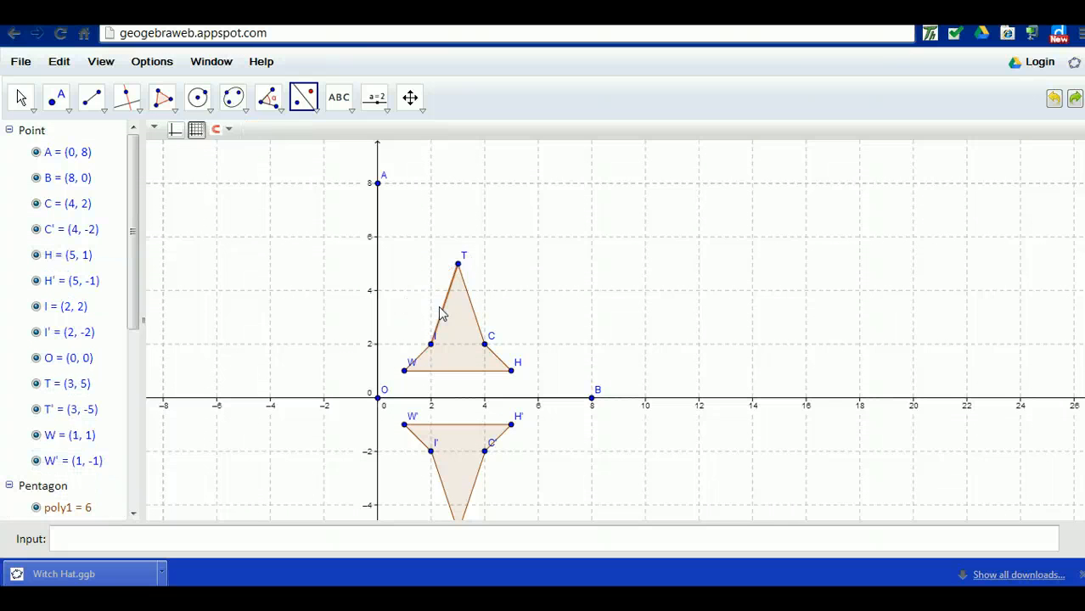
left_click(303, 97)
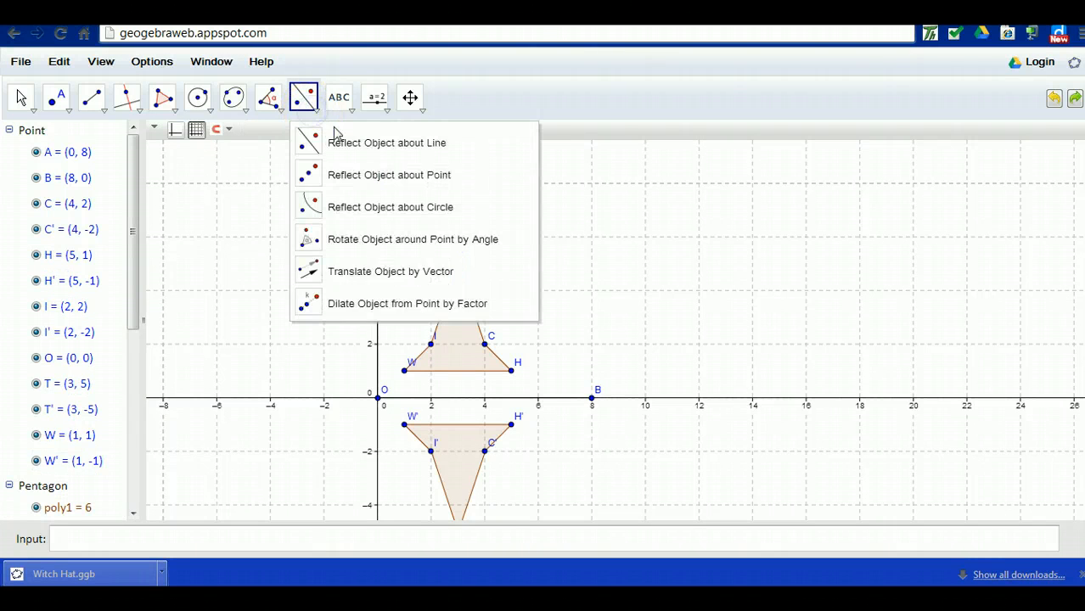
left_click(386, 142)
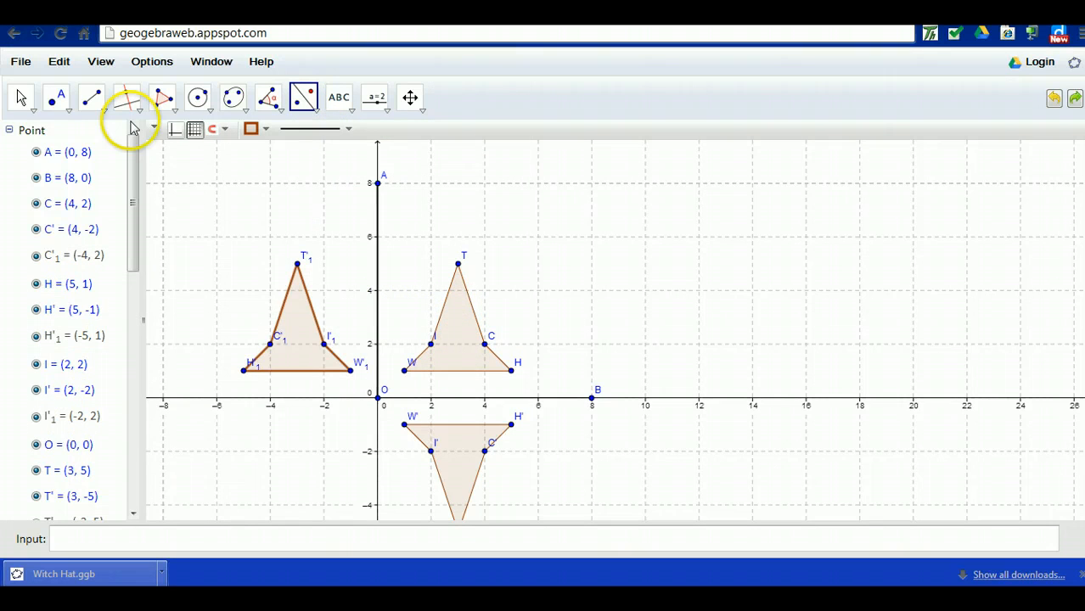
left_click(20, 97)
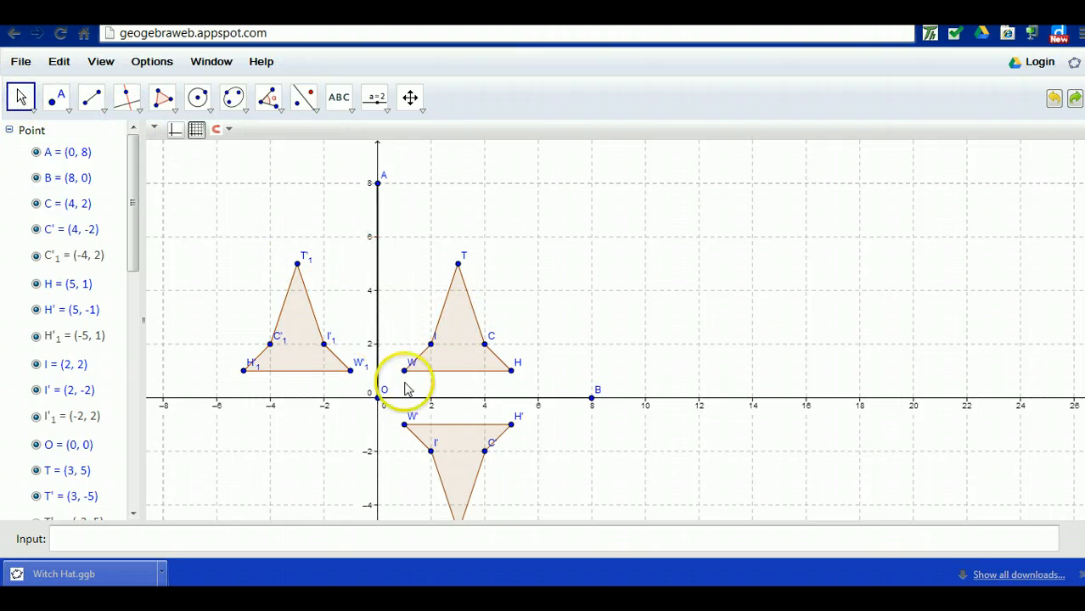
left_click(459, 339)
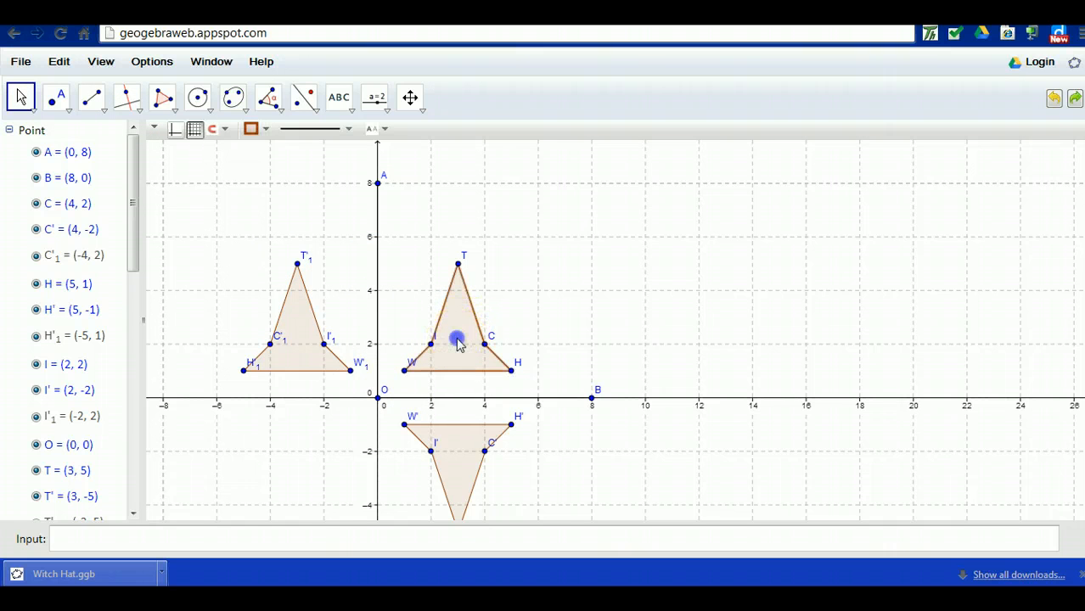
left_click_drag(458, 340, 416, 394)
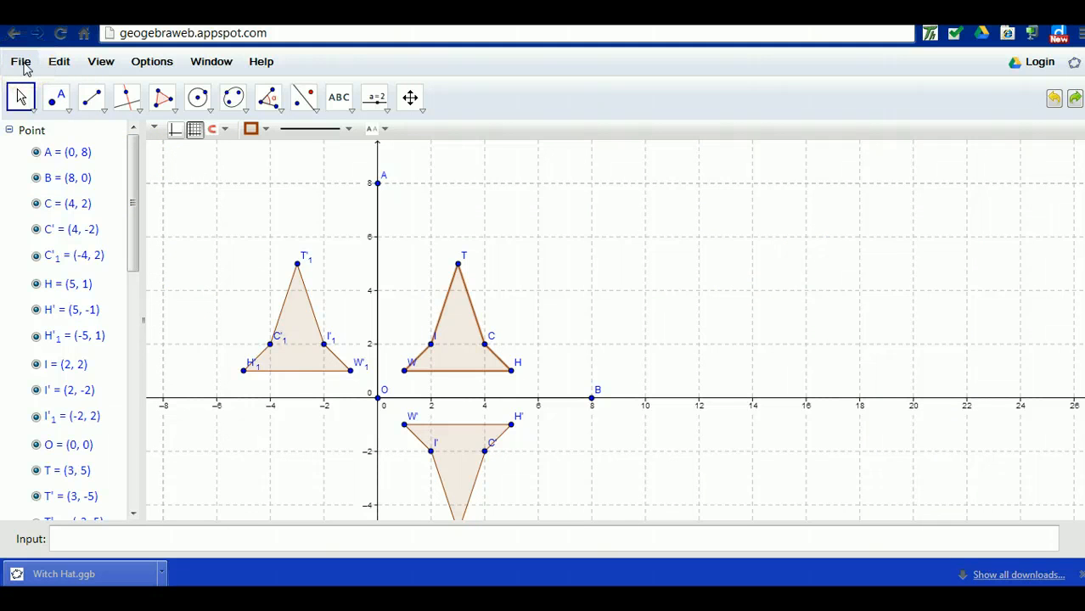
Save As with the filename Reflection and download the construction as a .ggb file
left_click(20, 61)
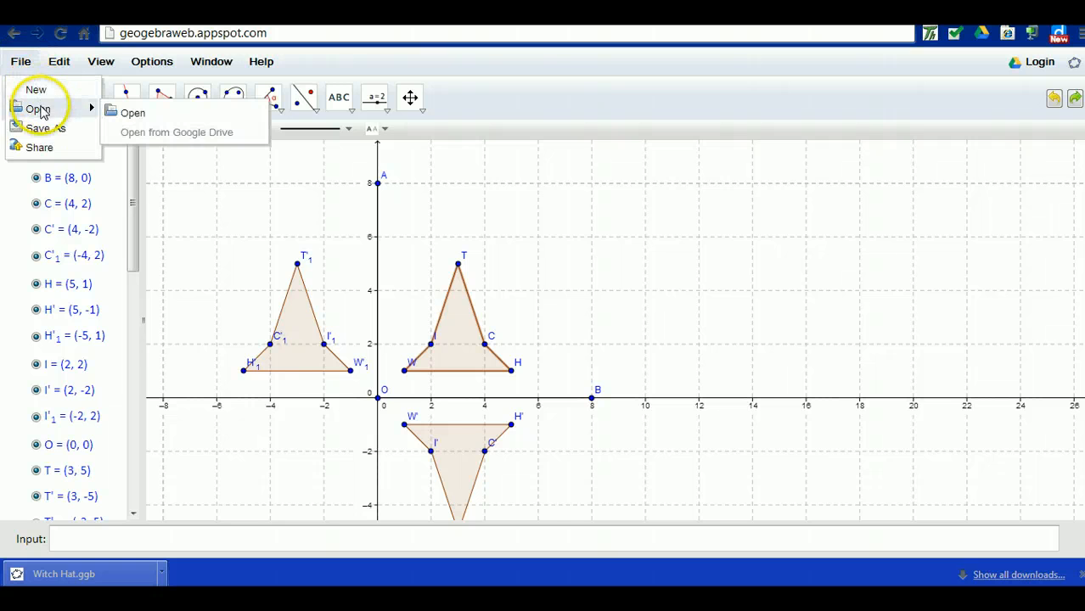
mouse_move(46, 127)
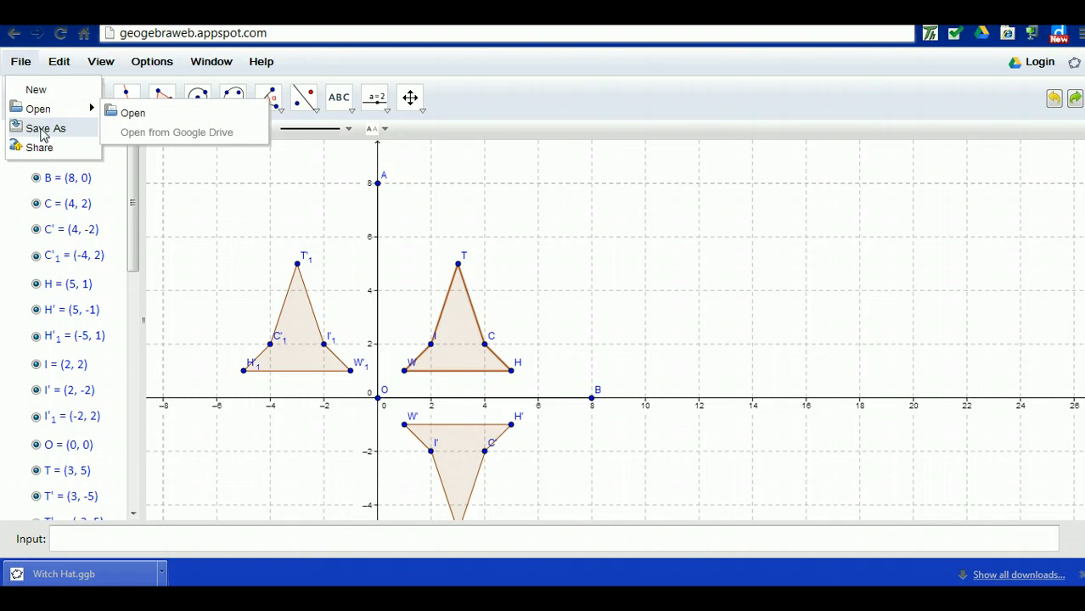
left_click(44, 127)
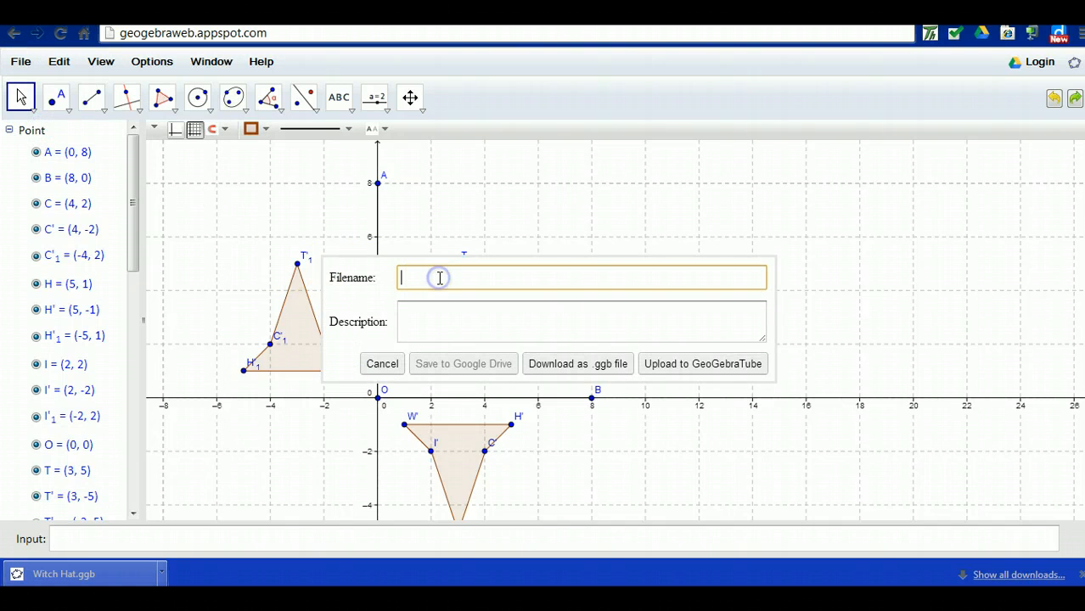
type("Reflections")
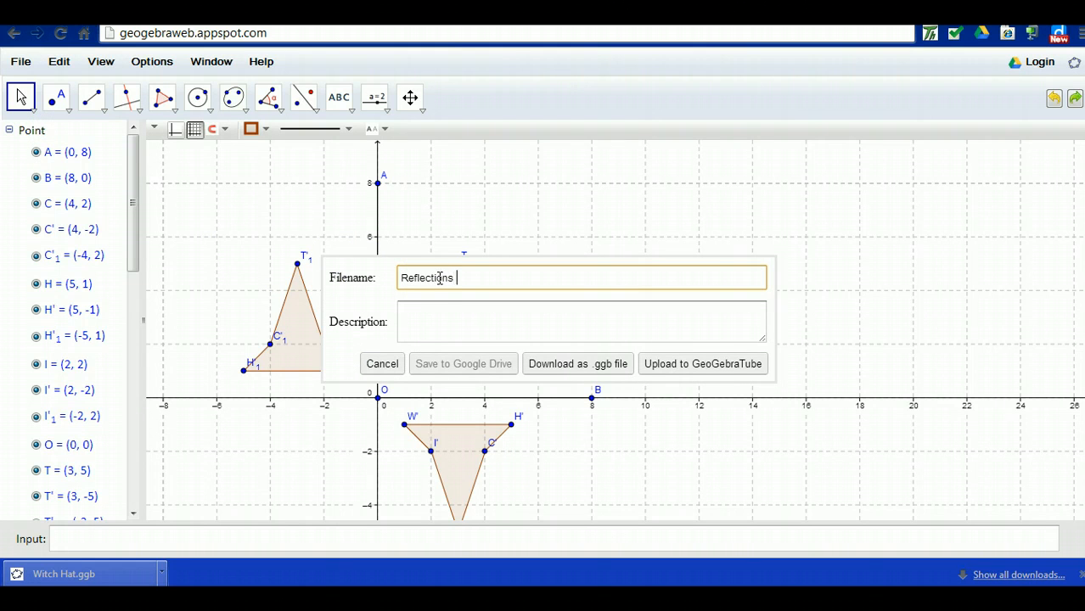
key("BackSpace")
type(" - Chris McCaffr")
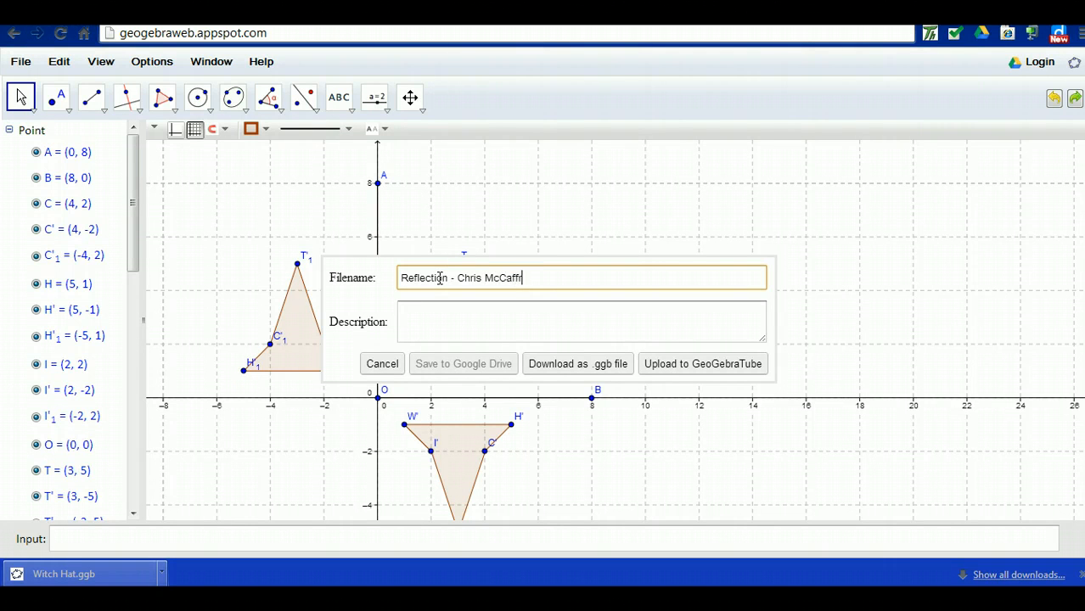
left_click(578, 363)
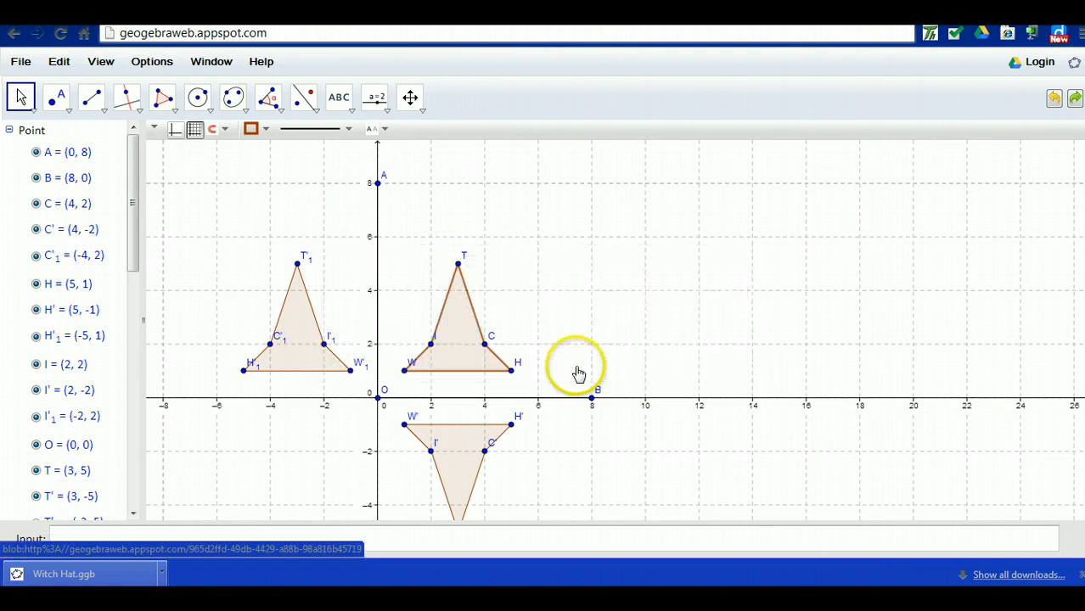